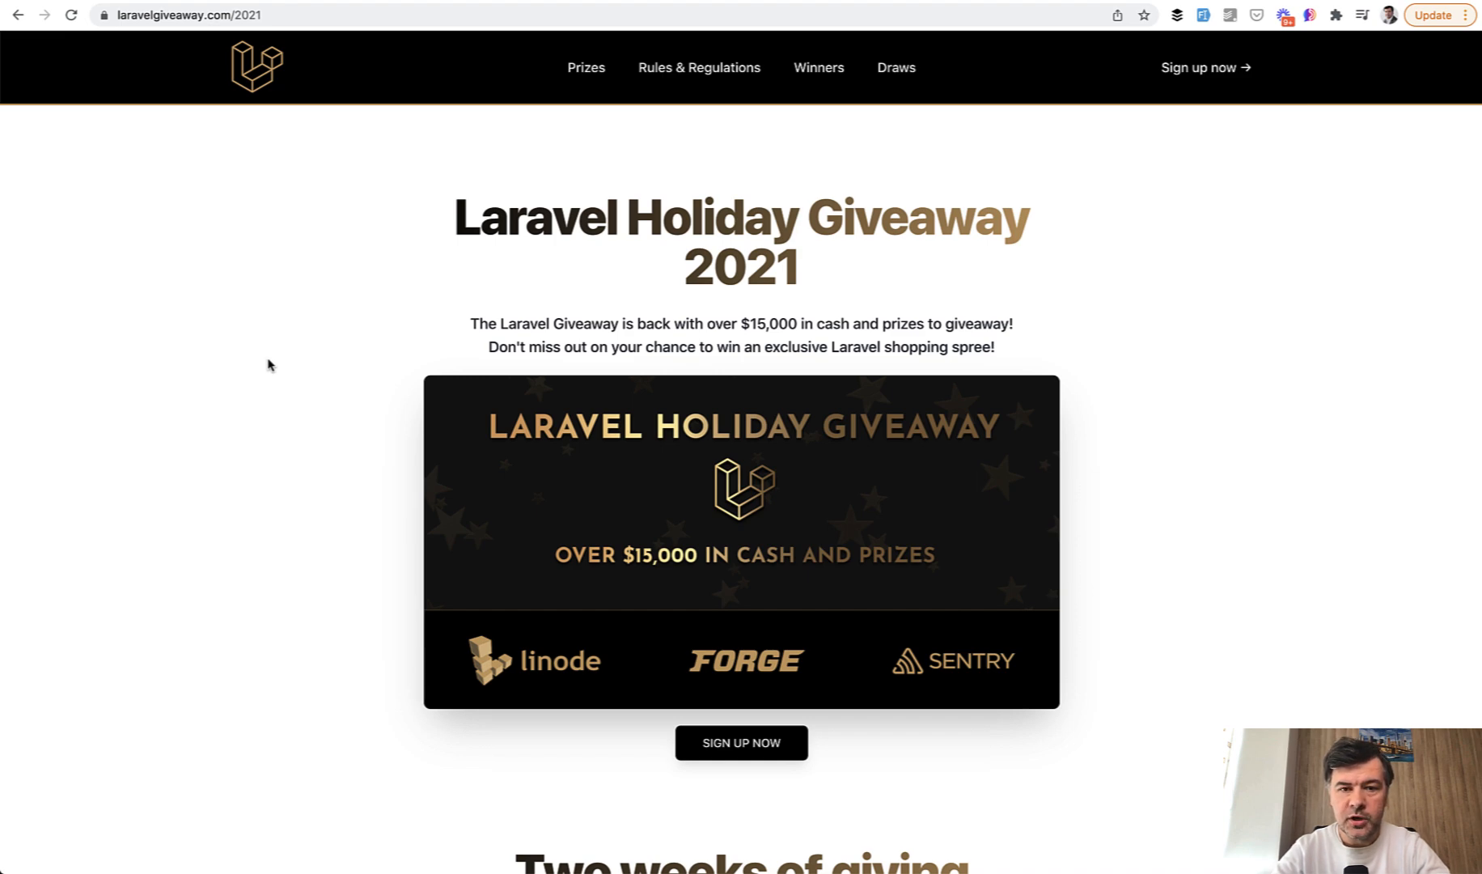
scroll(down, 3)
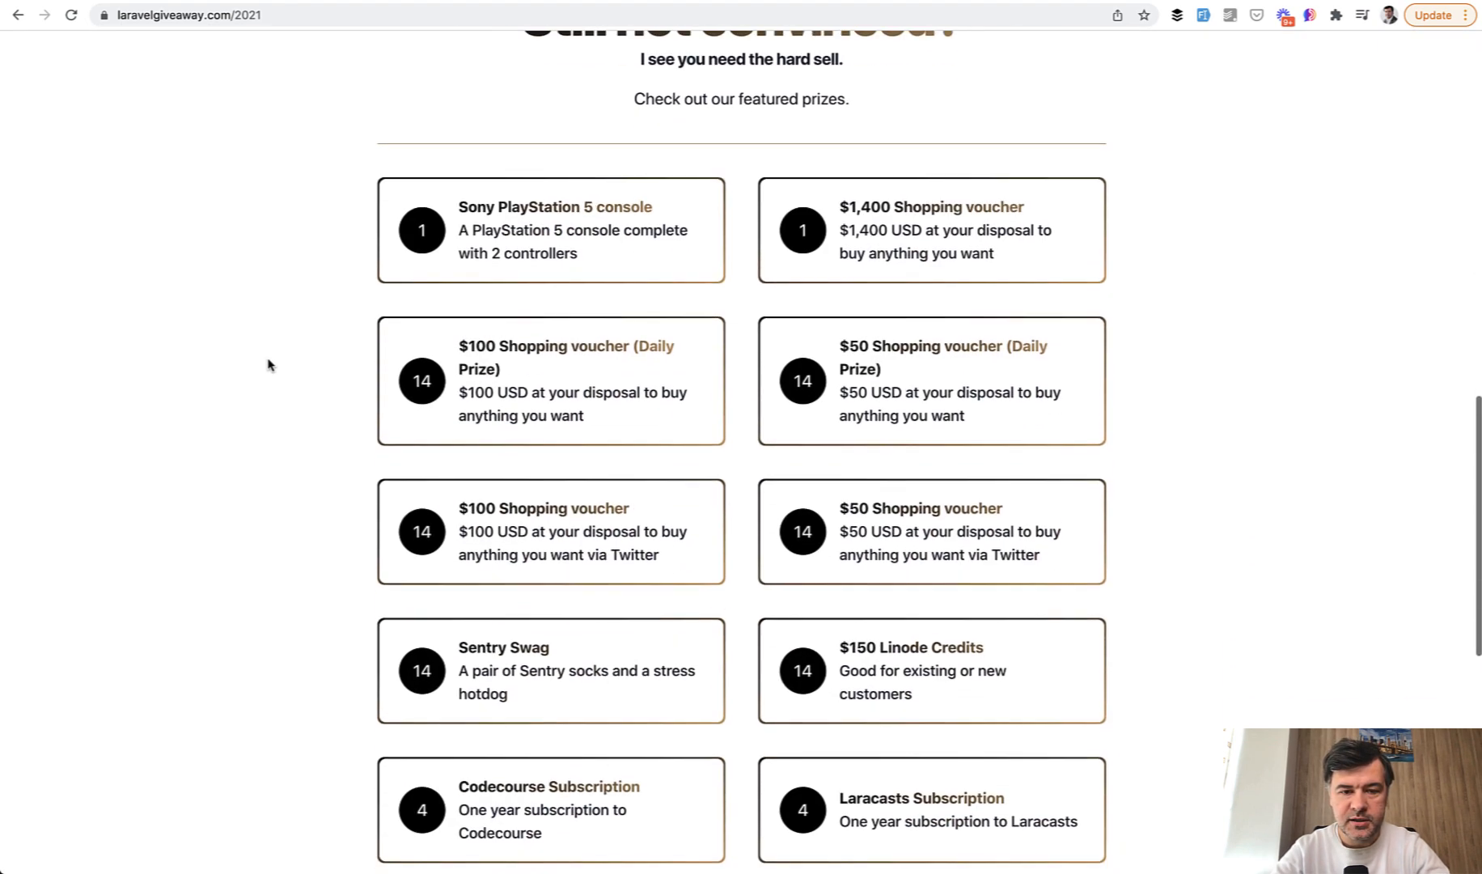
scroll(down, 3)
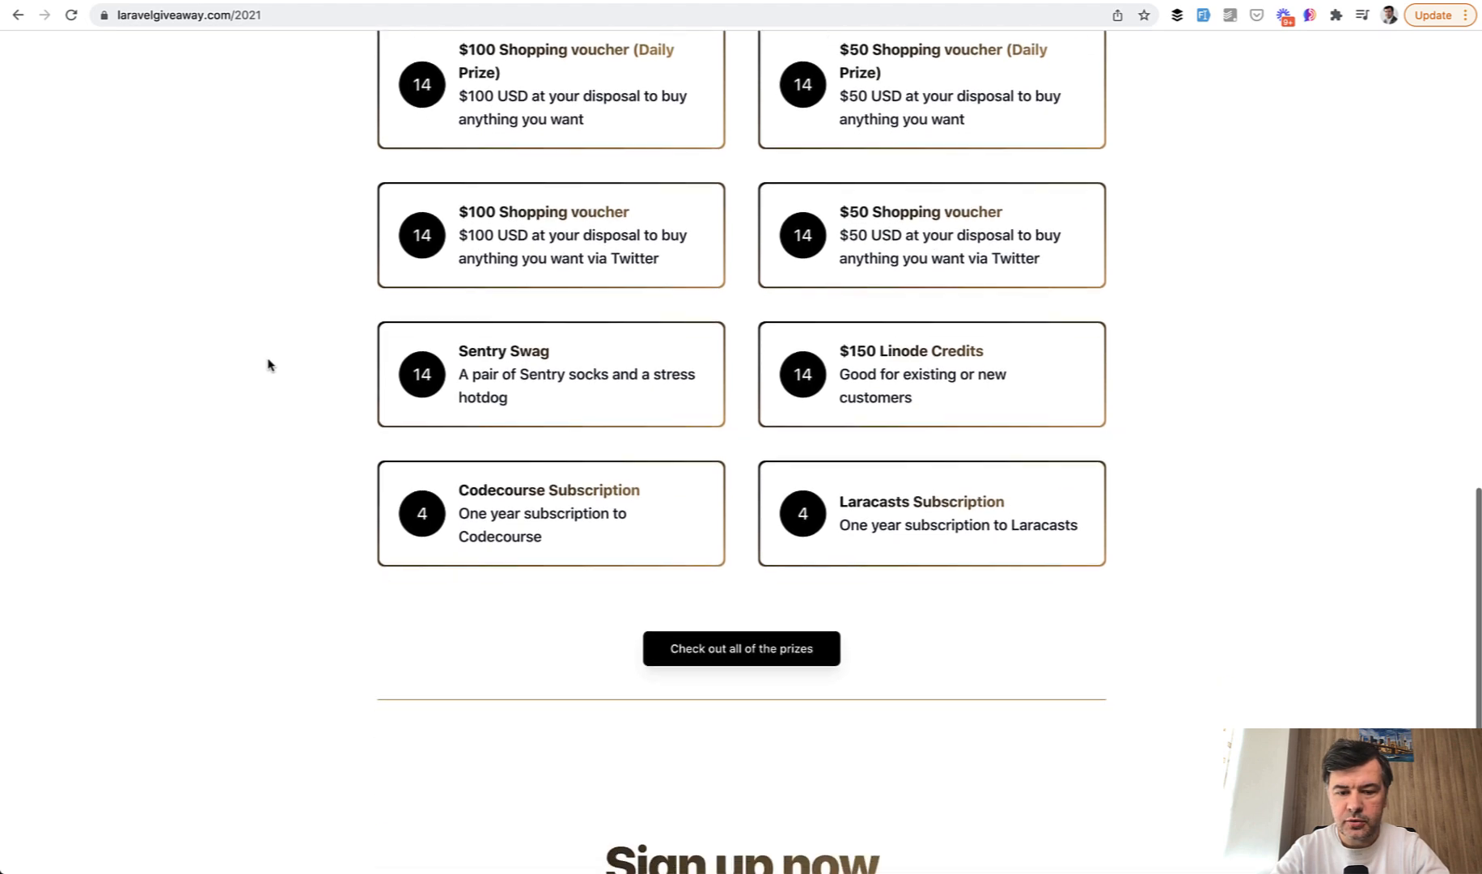
scroll(up, 3)
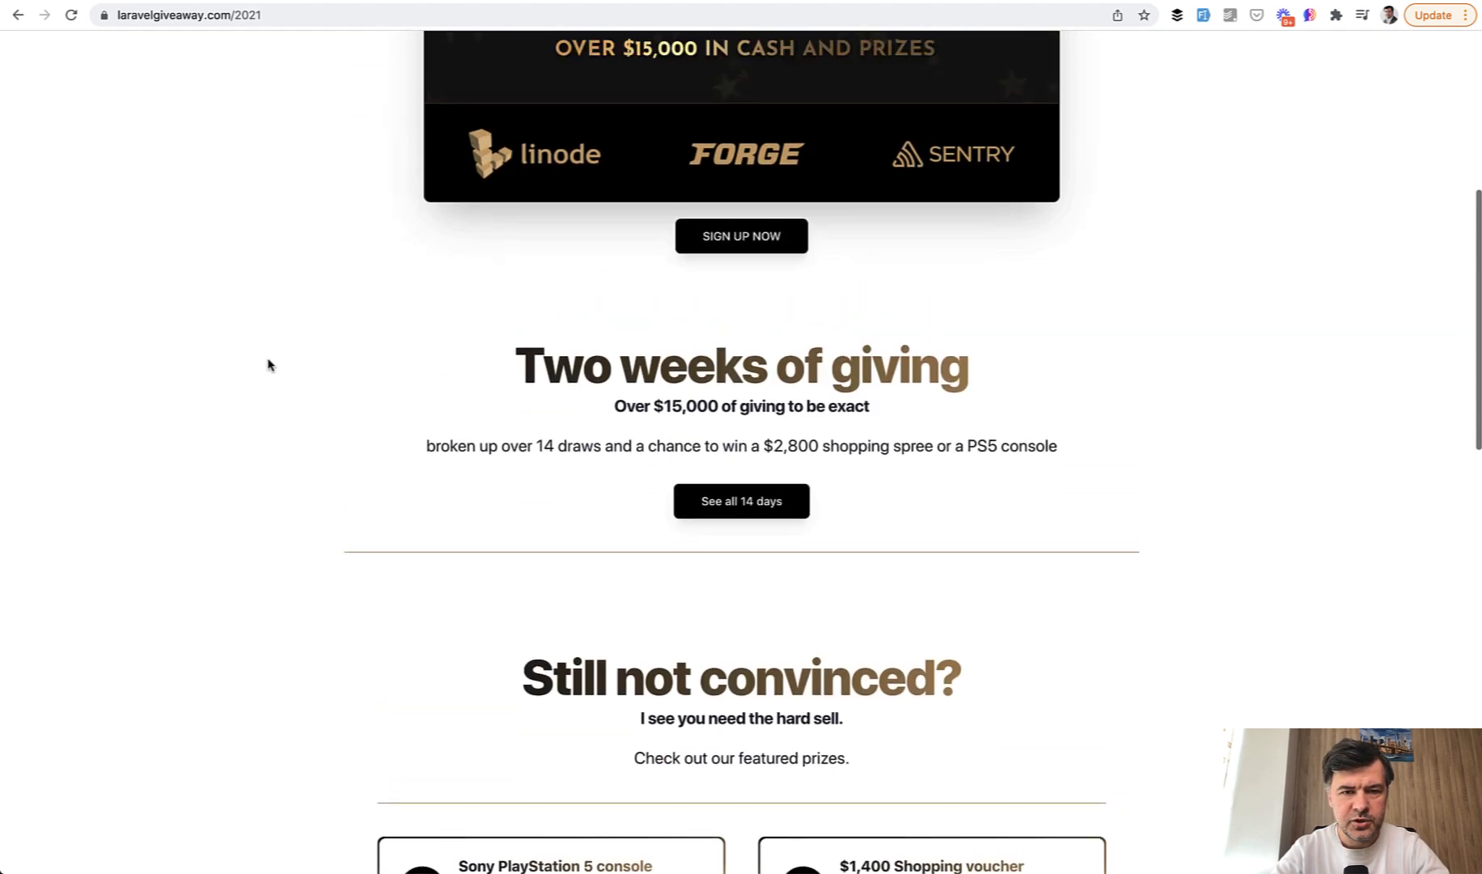
scroll(up, 3)
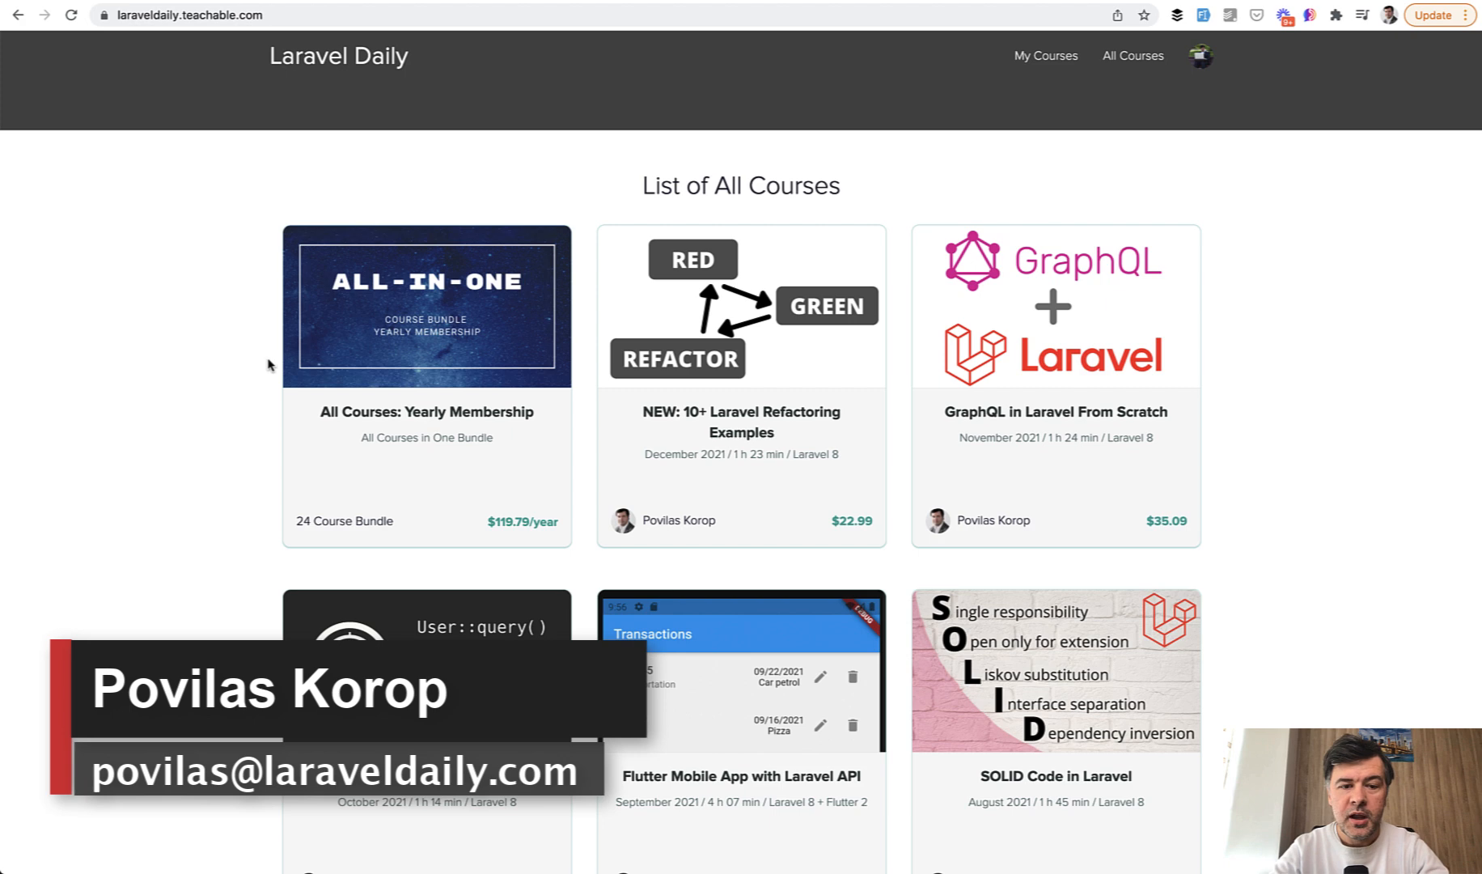
scroll(down, 3)
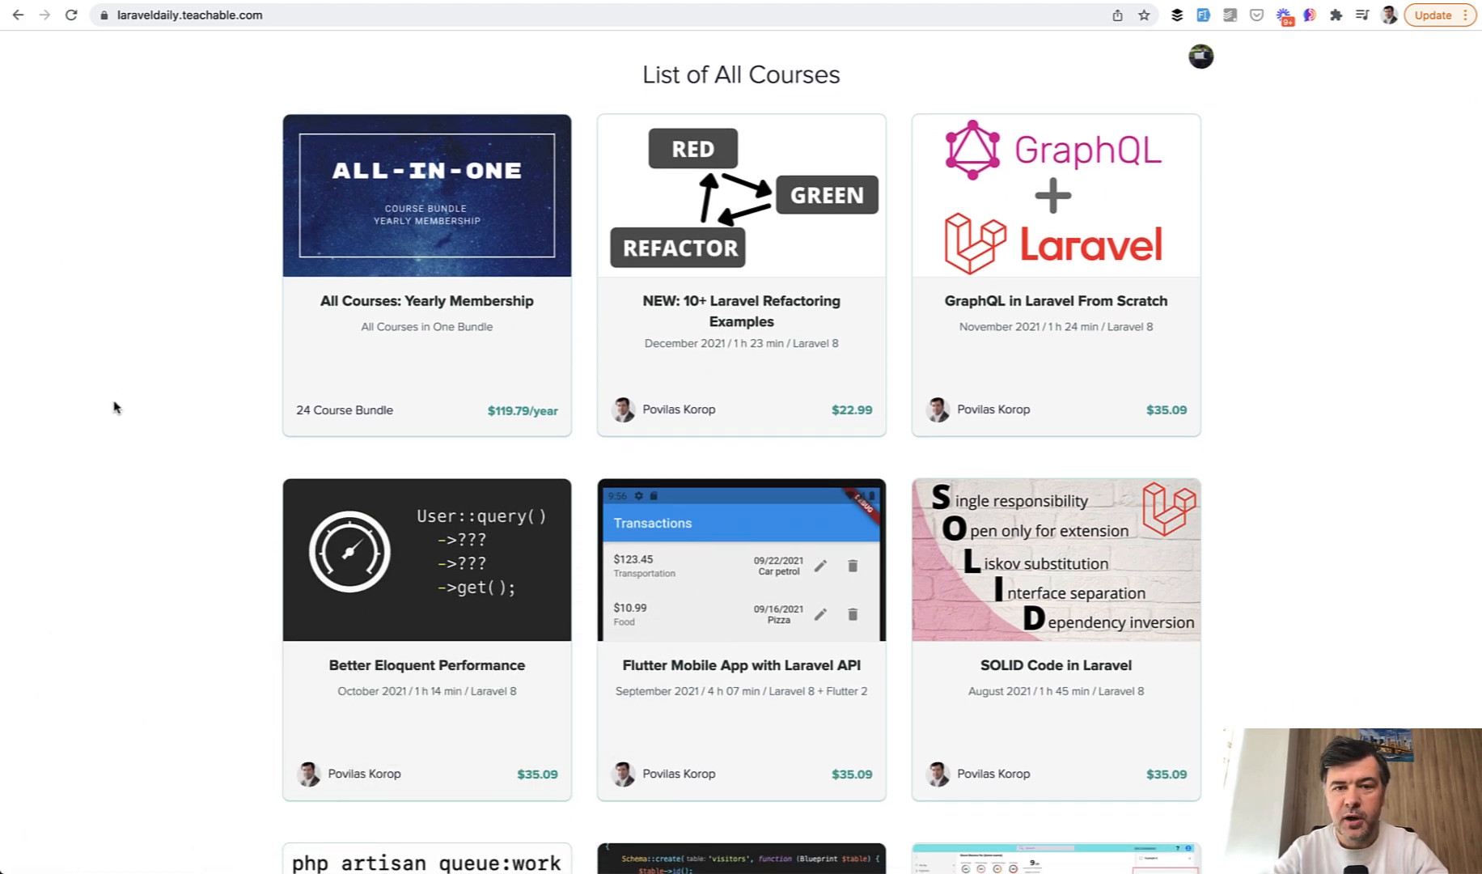
scroll(down, 3)
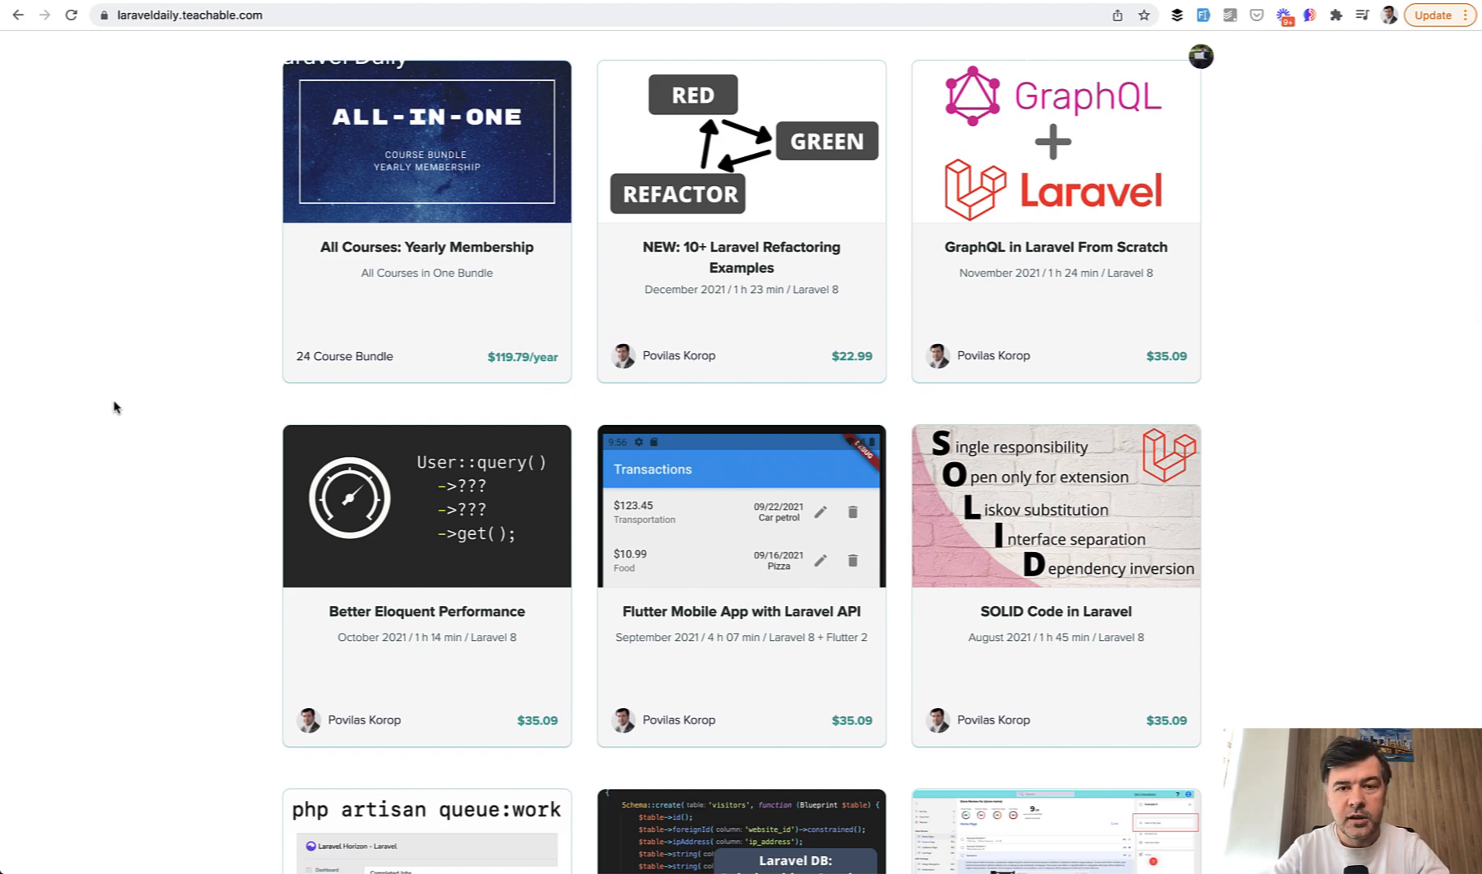
scroll(down, 3)
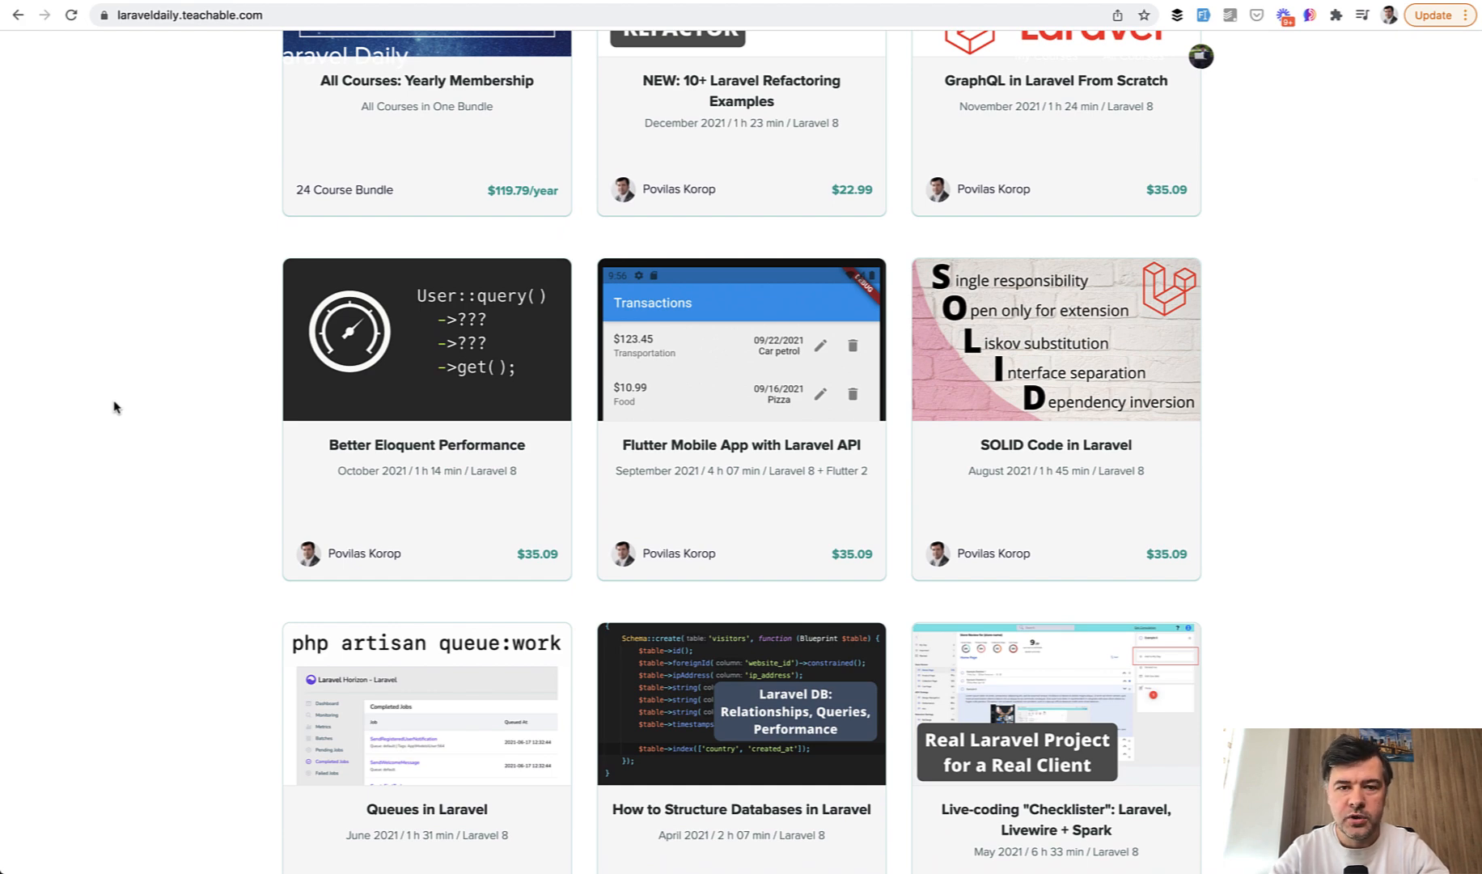
scroll(down, 3)
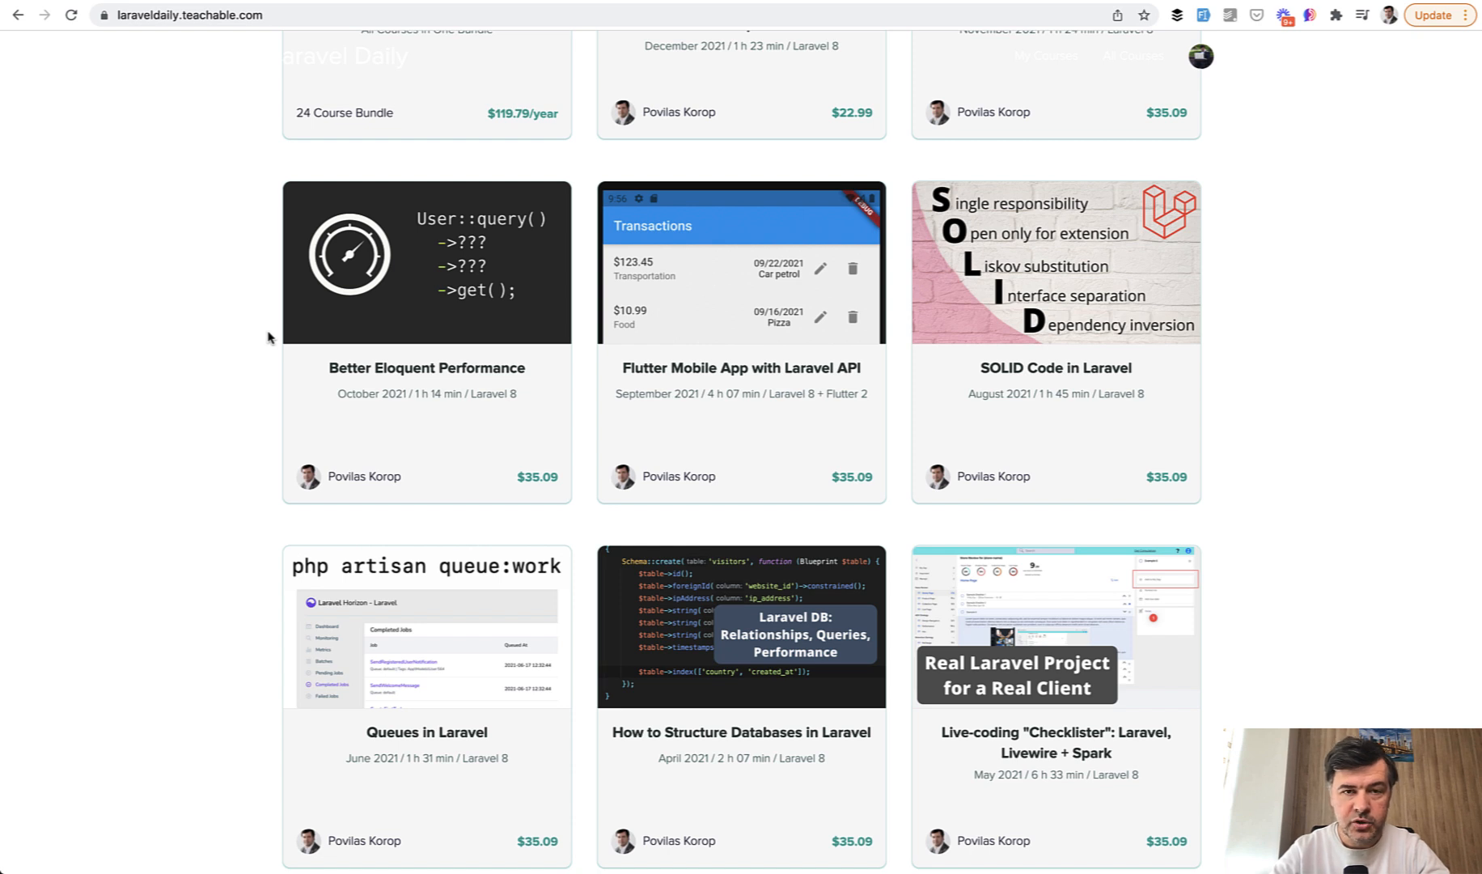
mouse_move(349, 255)
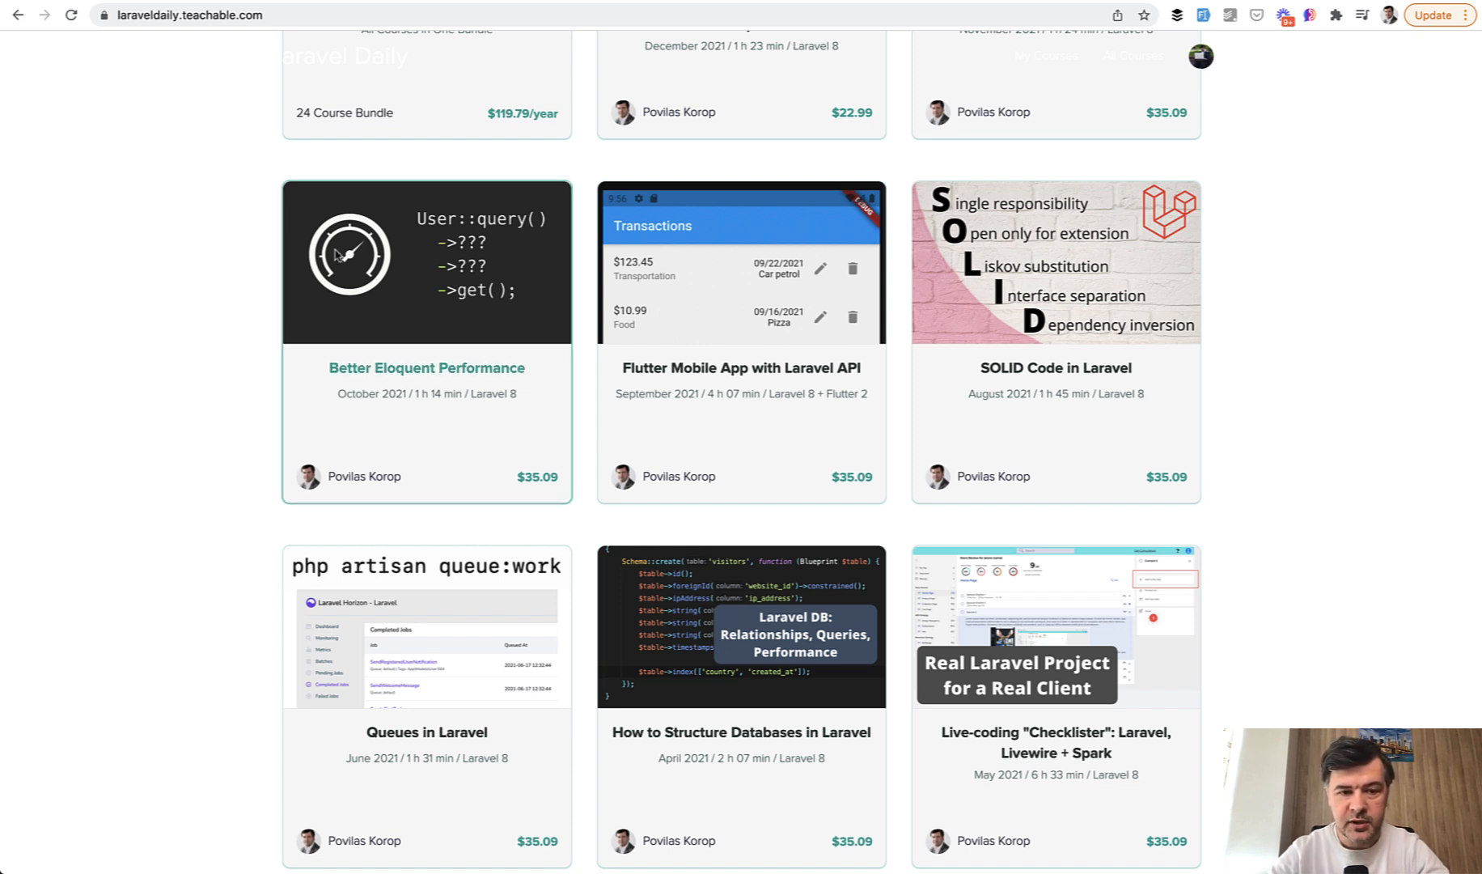
scroll(down, 3)
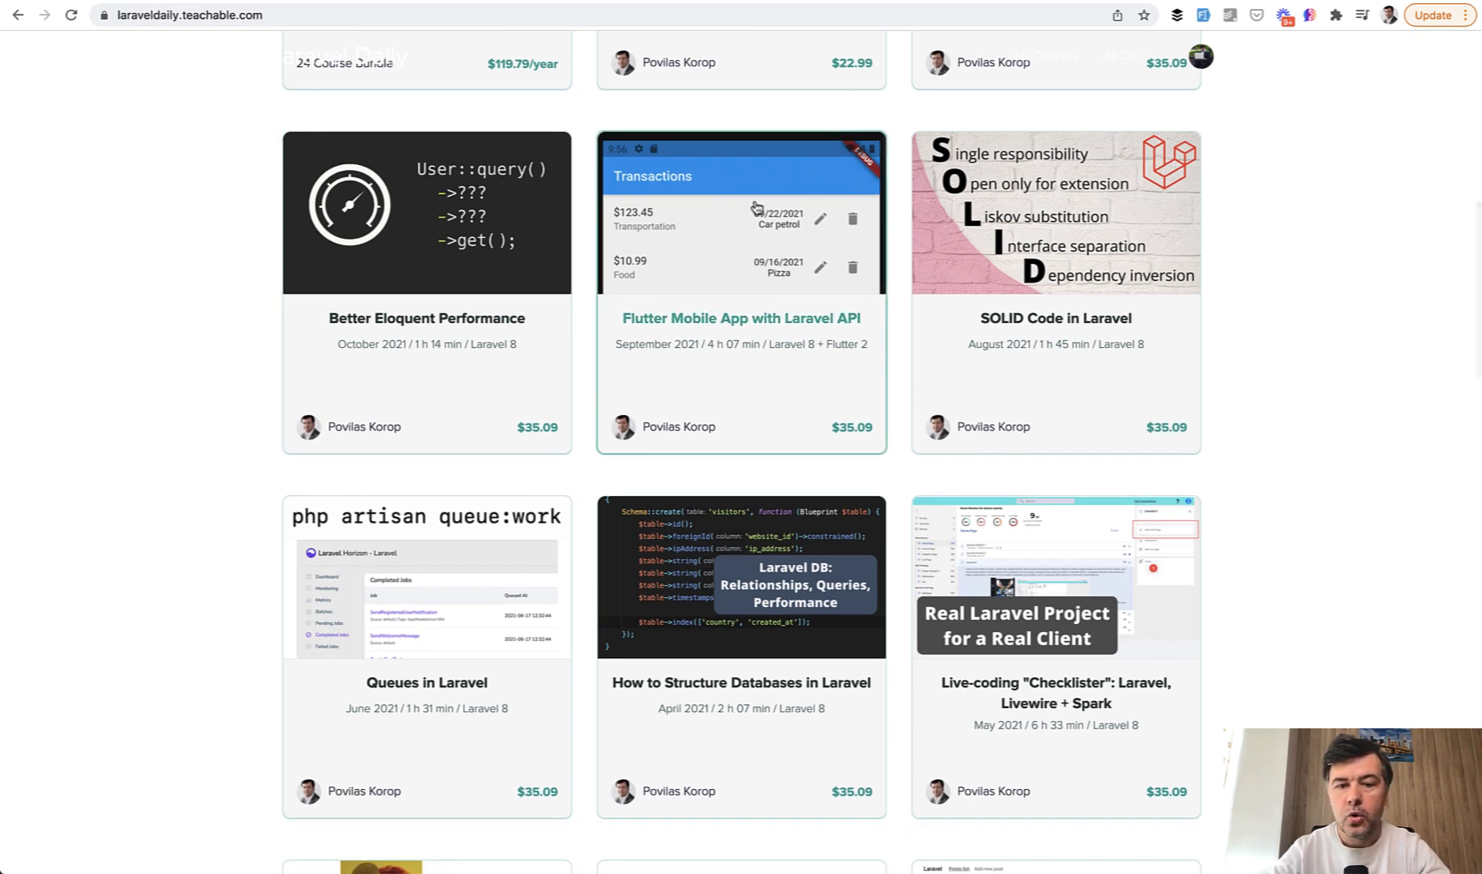
scroll(down, 3)
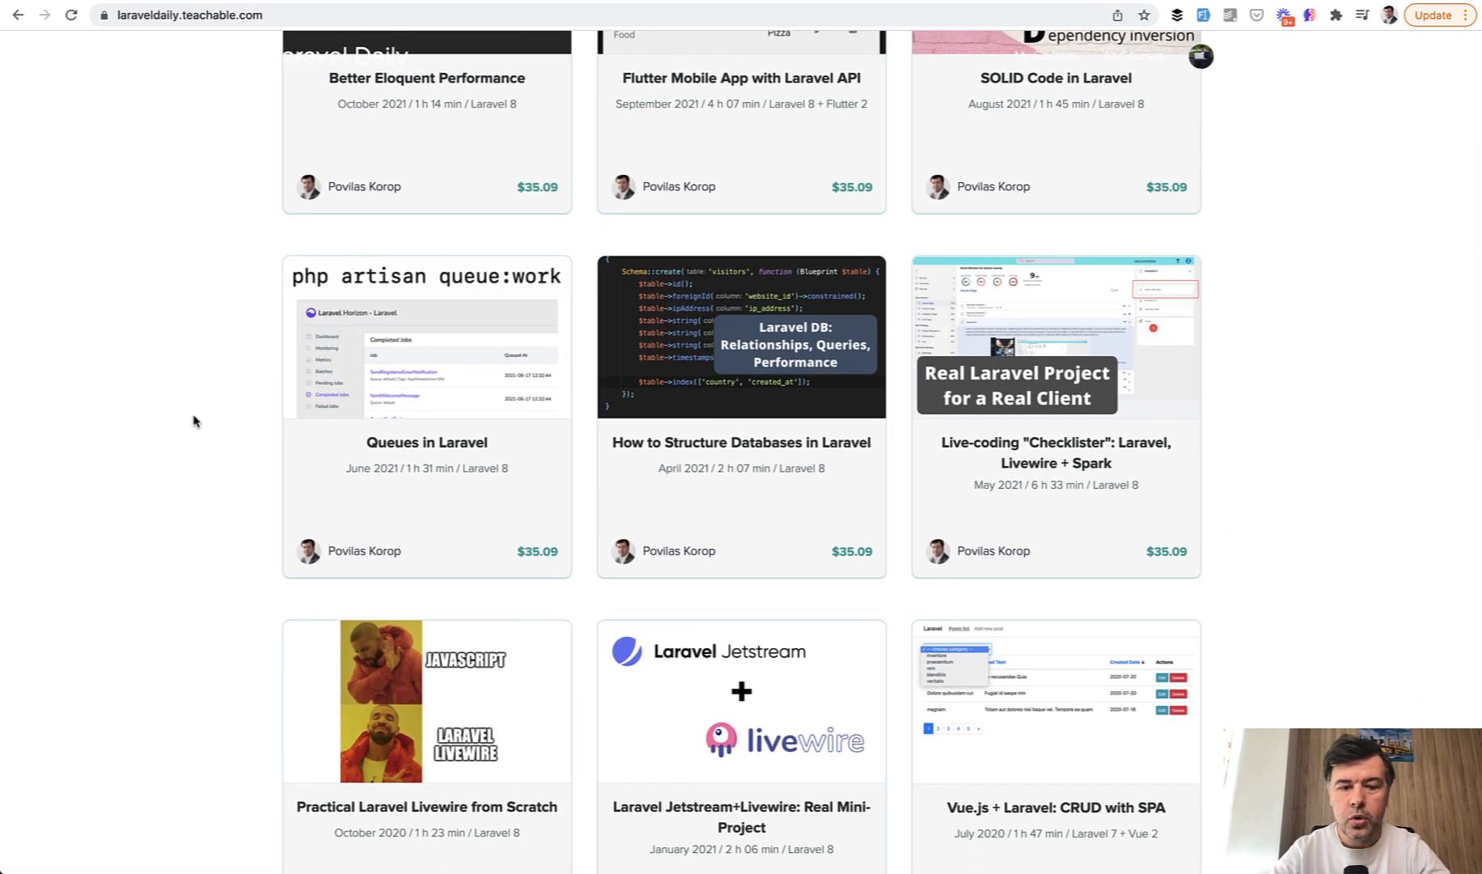
mouse_move(120, 370)
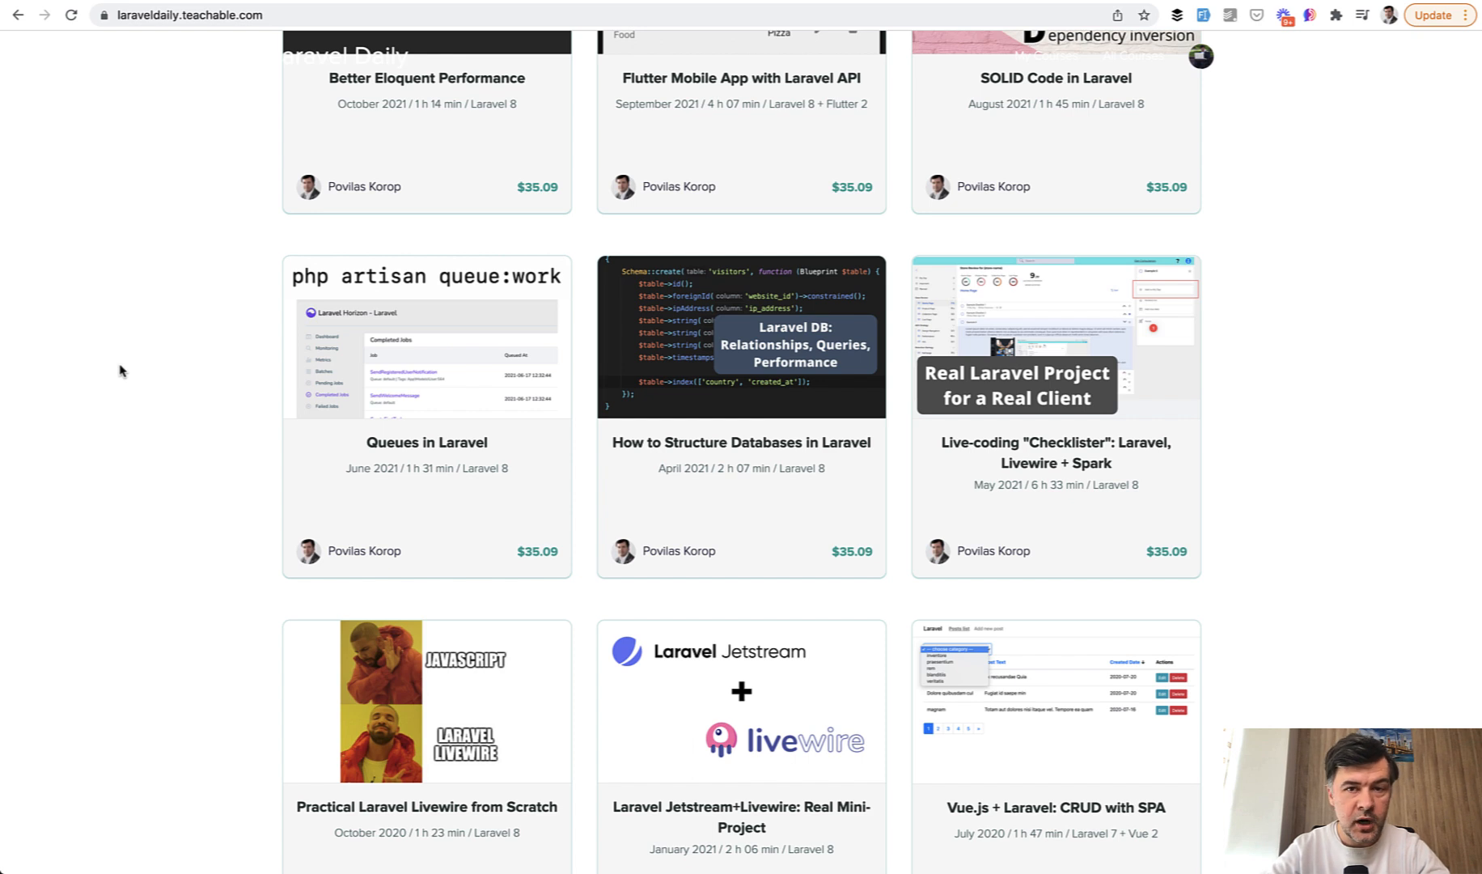
mouse_move(85, 329)
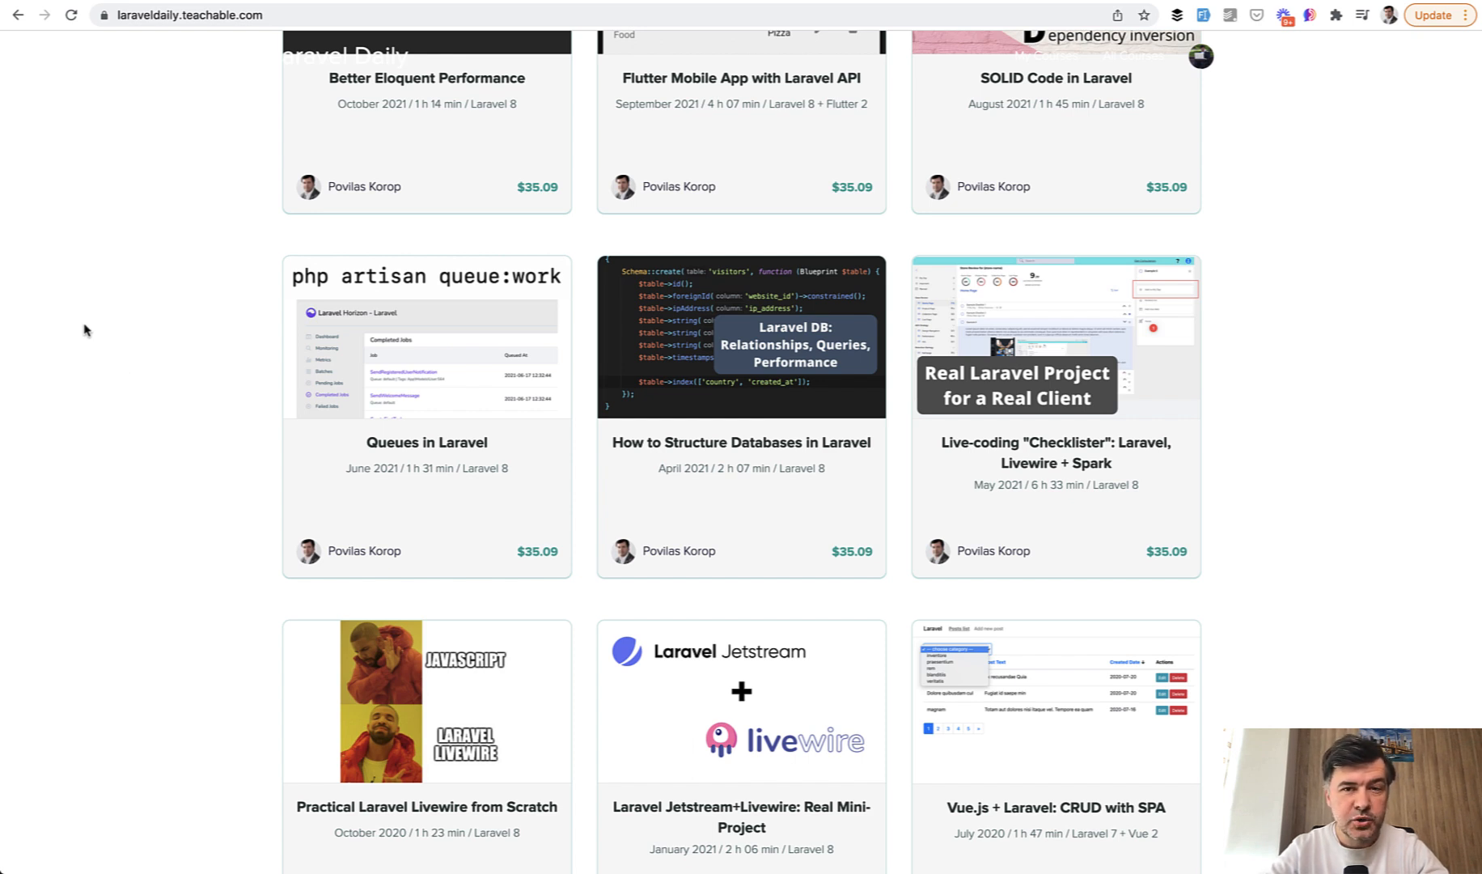